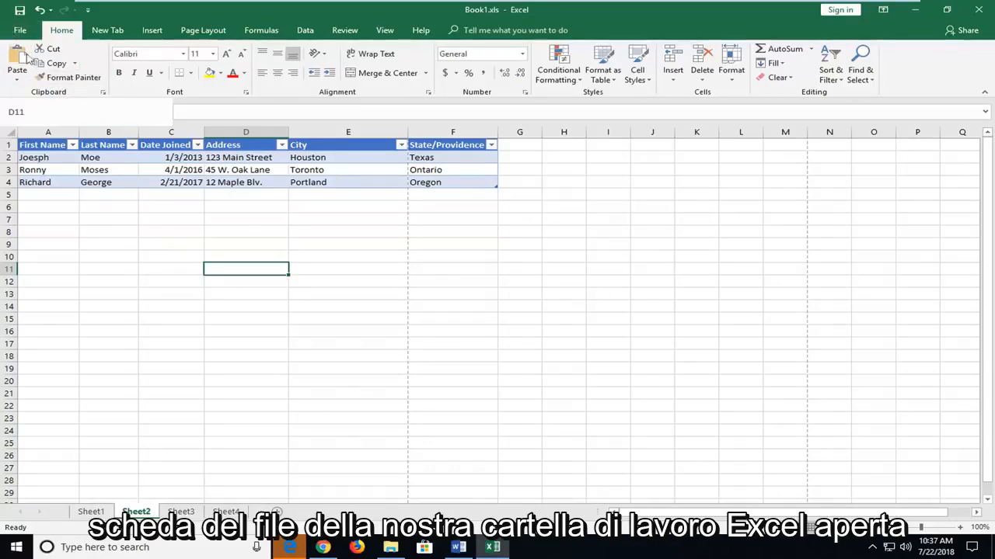
Open the File backstage for Book1 and choose Save As
click(20, 29)
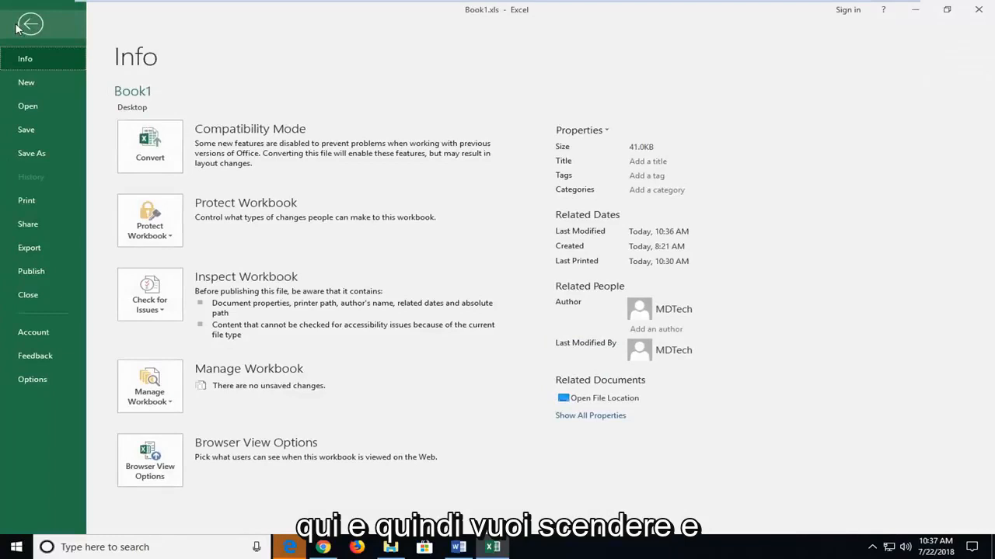
mouse_move(41, 370)
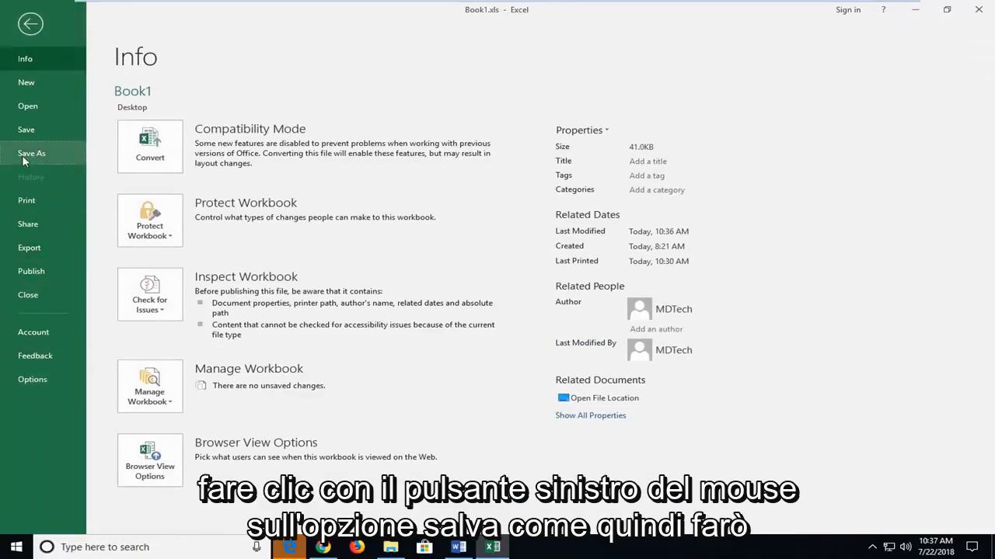
click(32, 153)
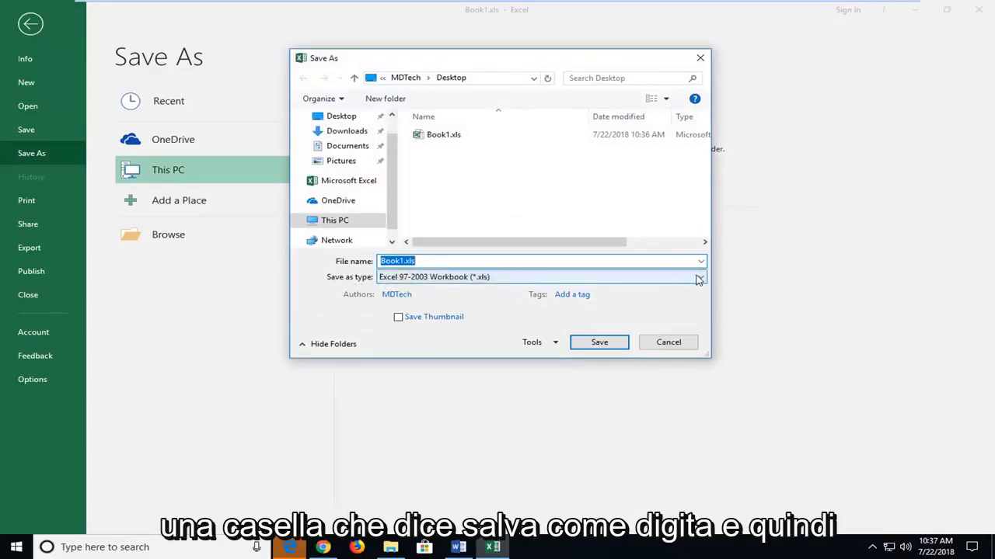
Expand the file type list in the Save As dialog, with Excel 97-2003 Workbook current
click(697, 277)
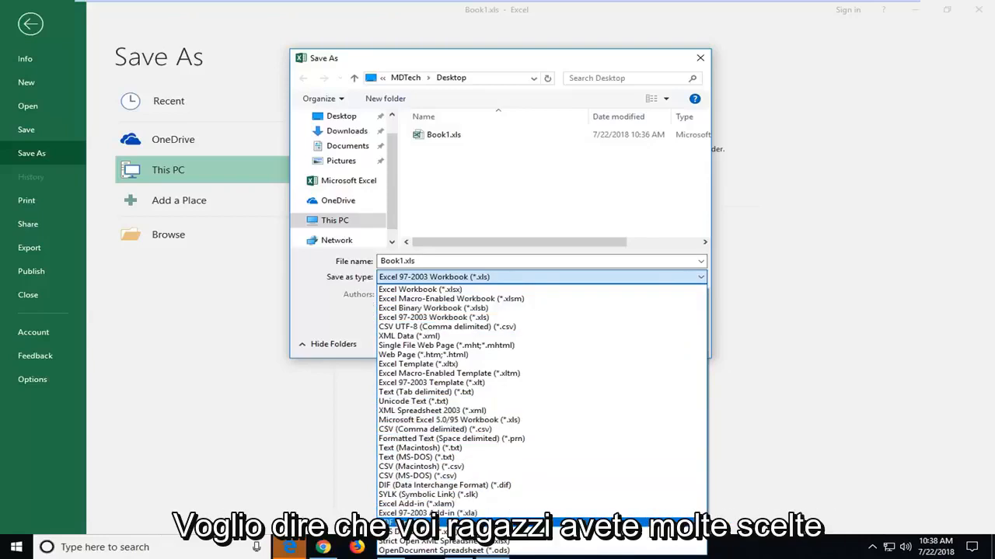
mouse_move(432, 410)
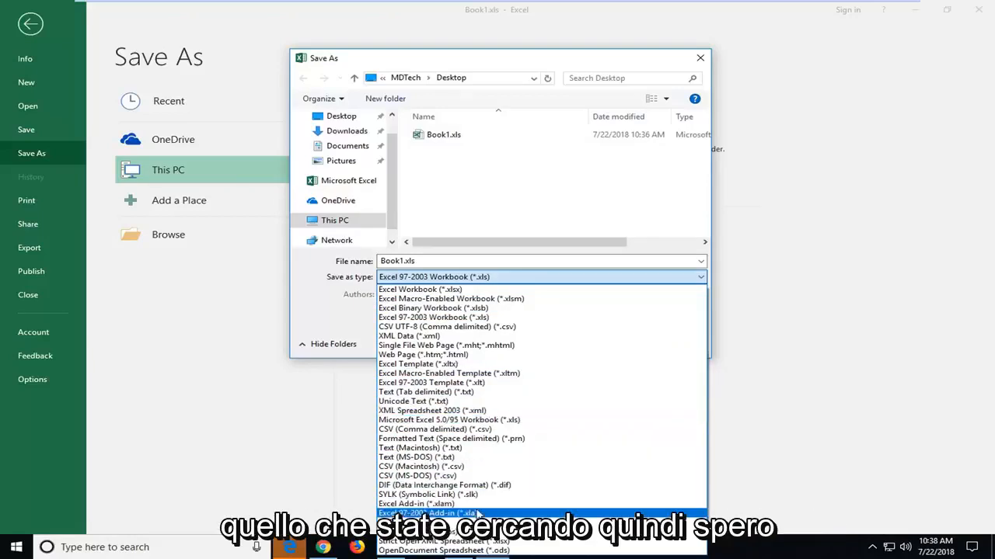
mouse_move(426, 335)
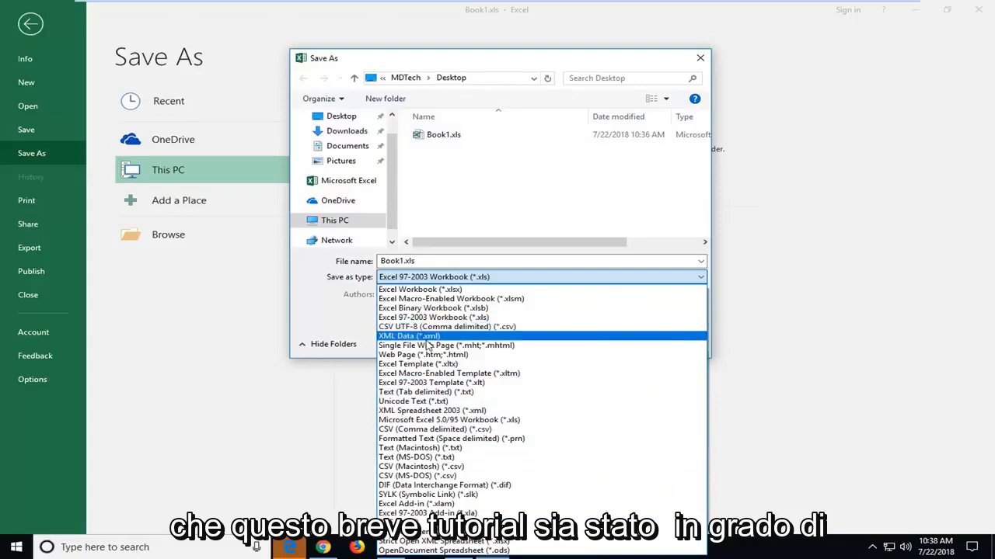
Keep Excel 97-2003 Workbook (*.xls) and save Book1.xls to the Desktop
click(432, 276)
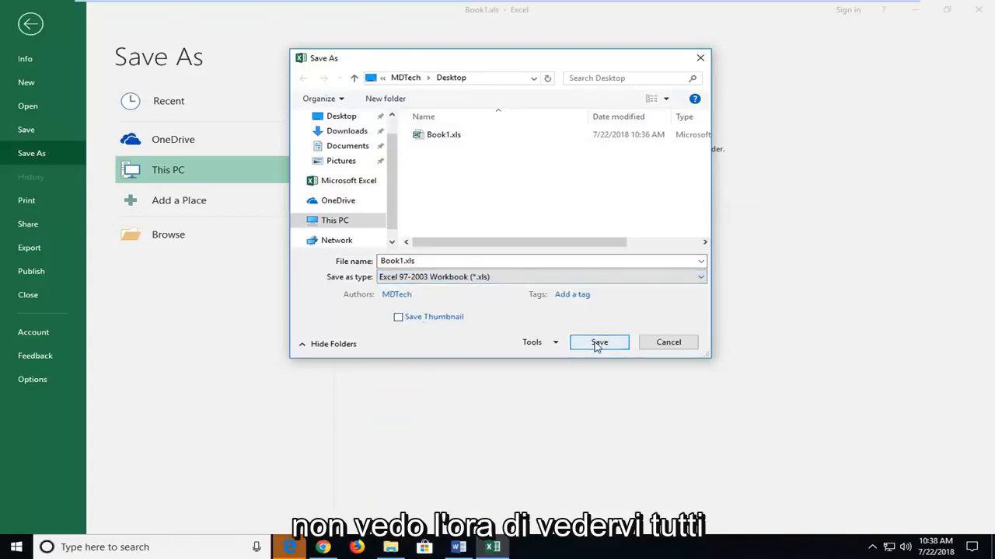
click(599, 342)
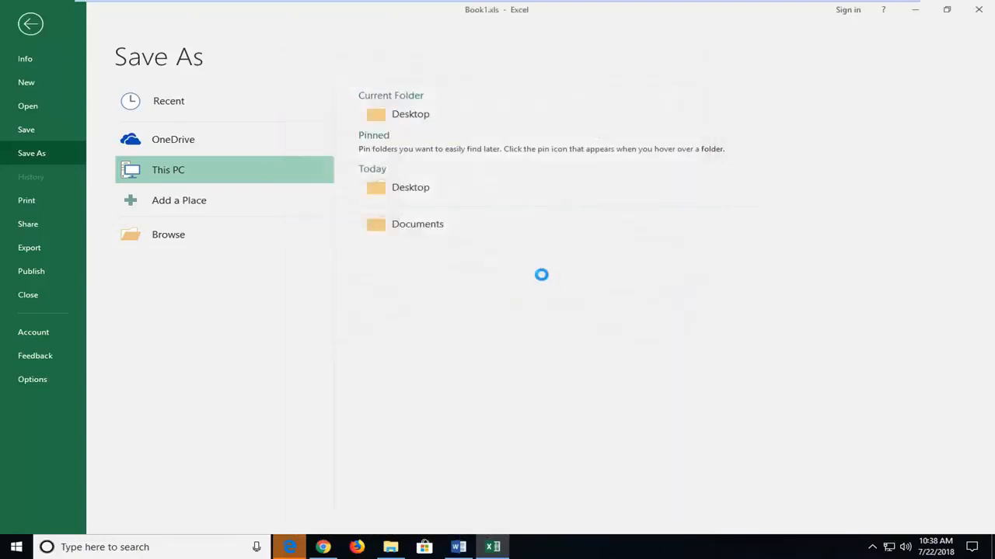